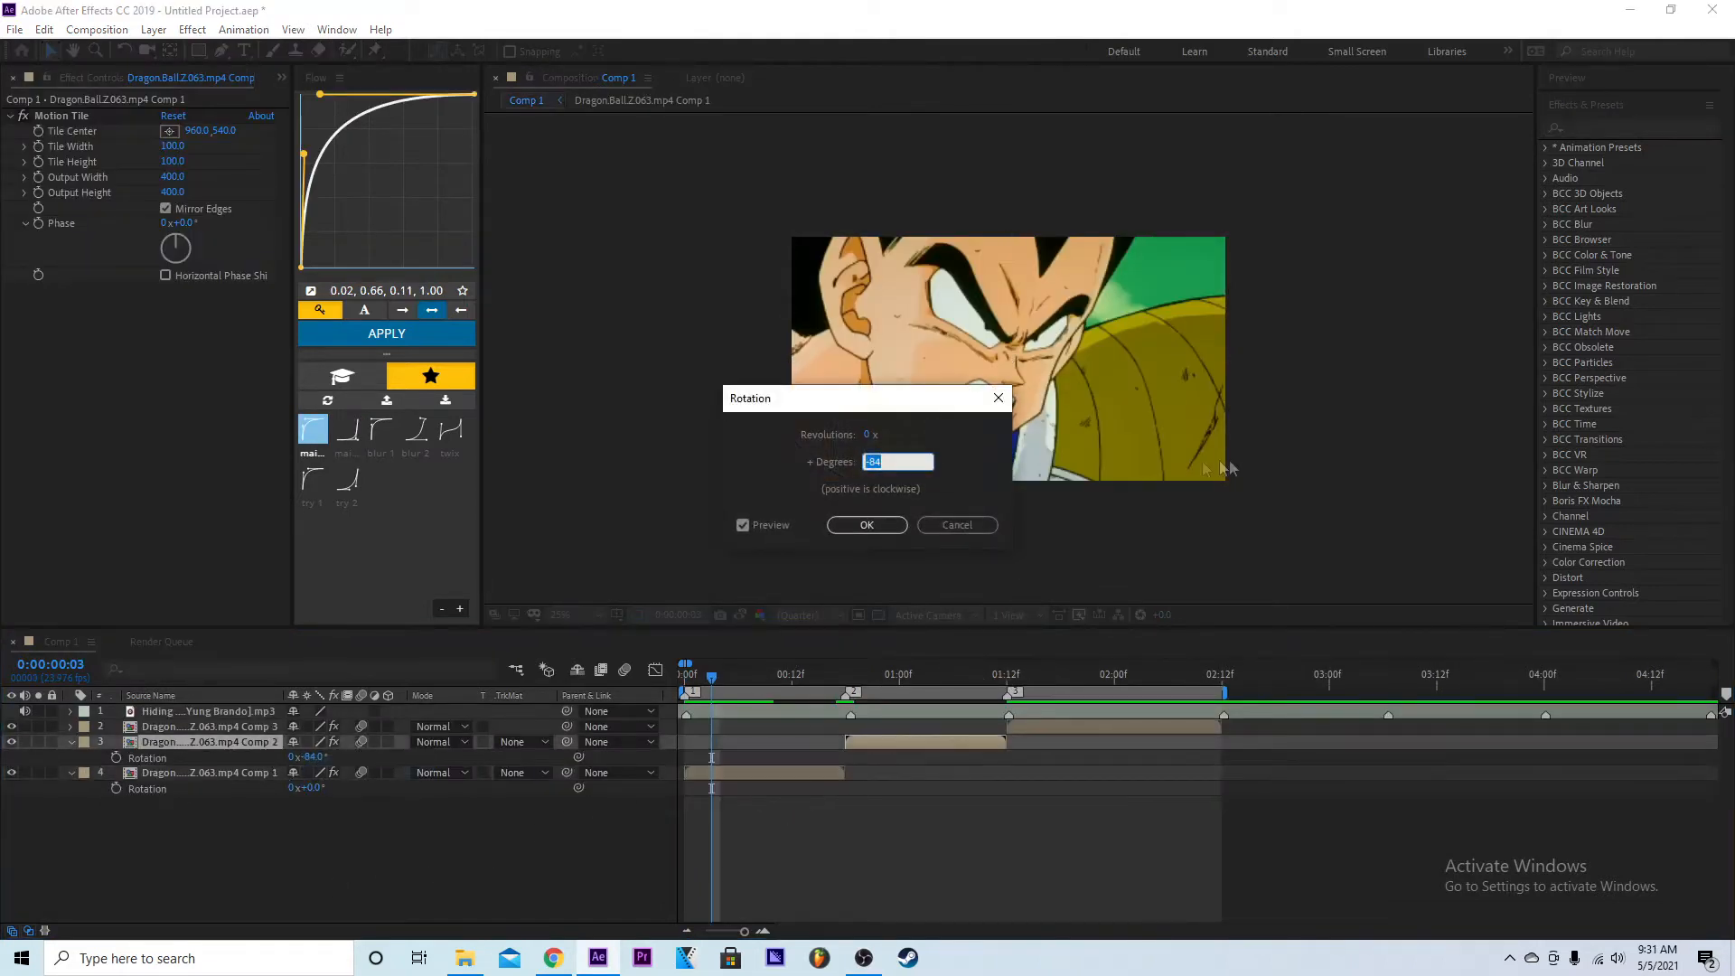
Confirm the second clip layer's rotation degrees value in the Rotation dialog.
right_click(146, 757)
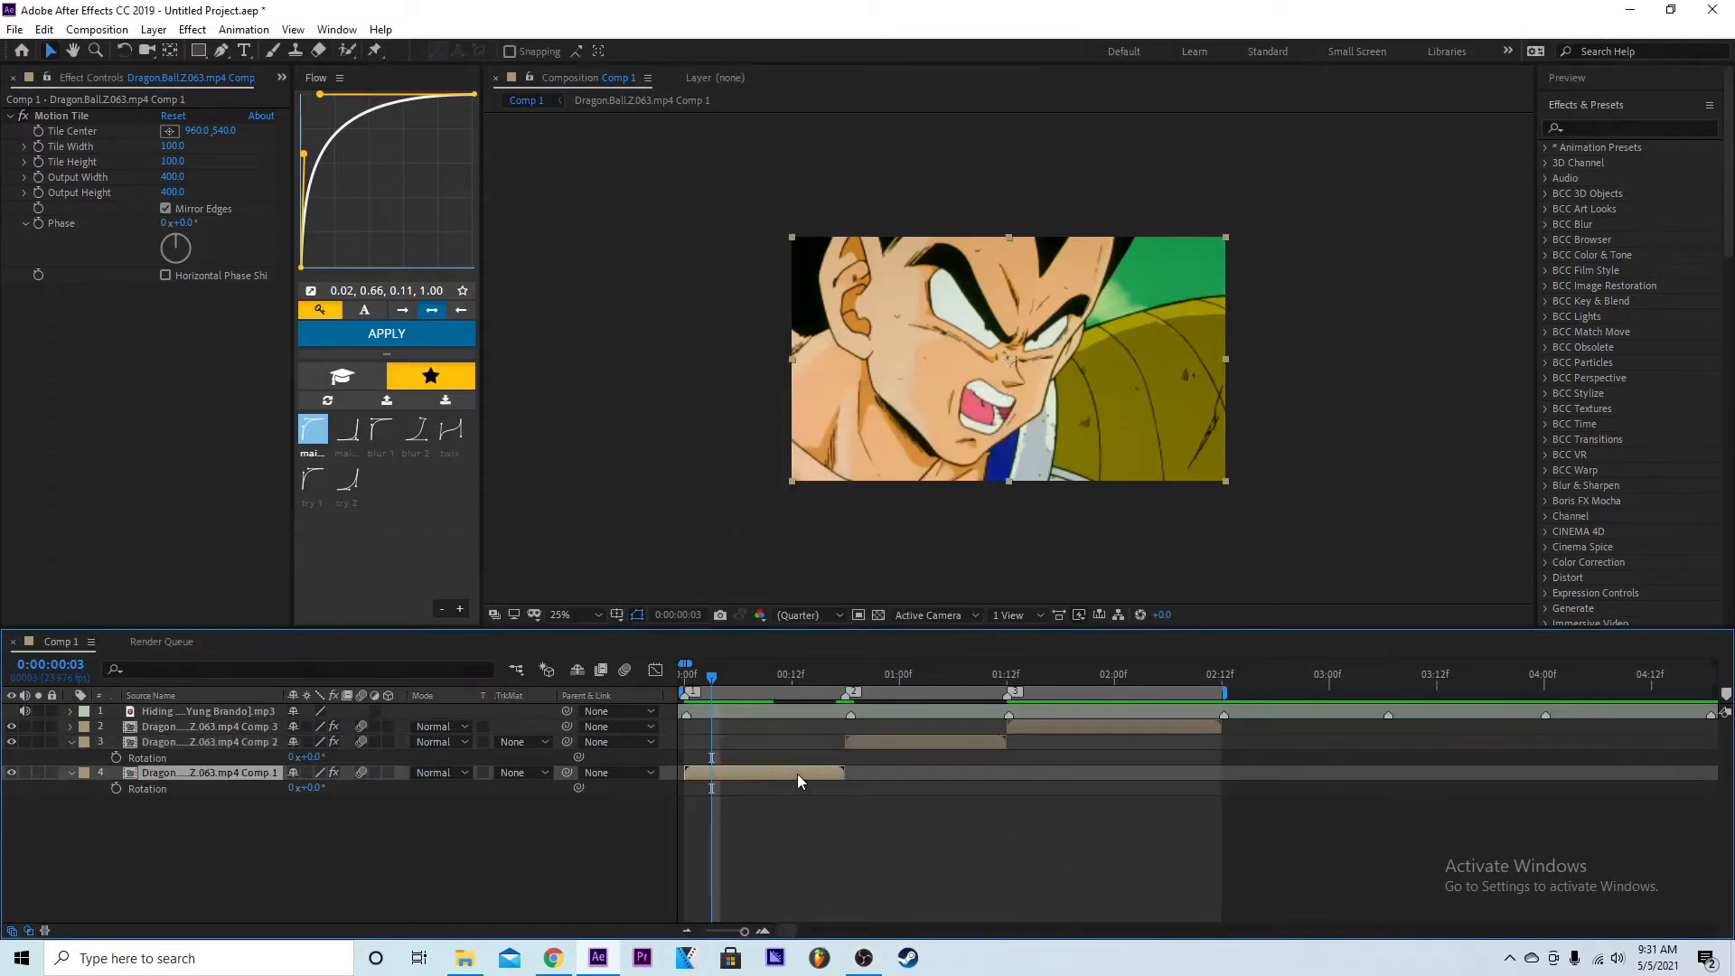
Move the current time to about frame 9 to place the first clip's rotation keyframes.
left_click(835, 673)
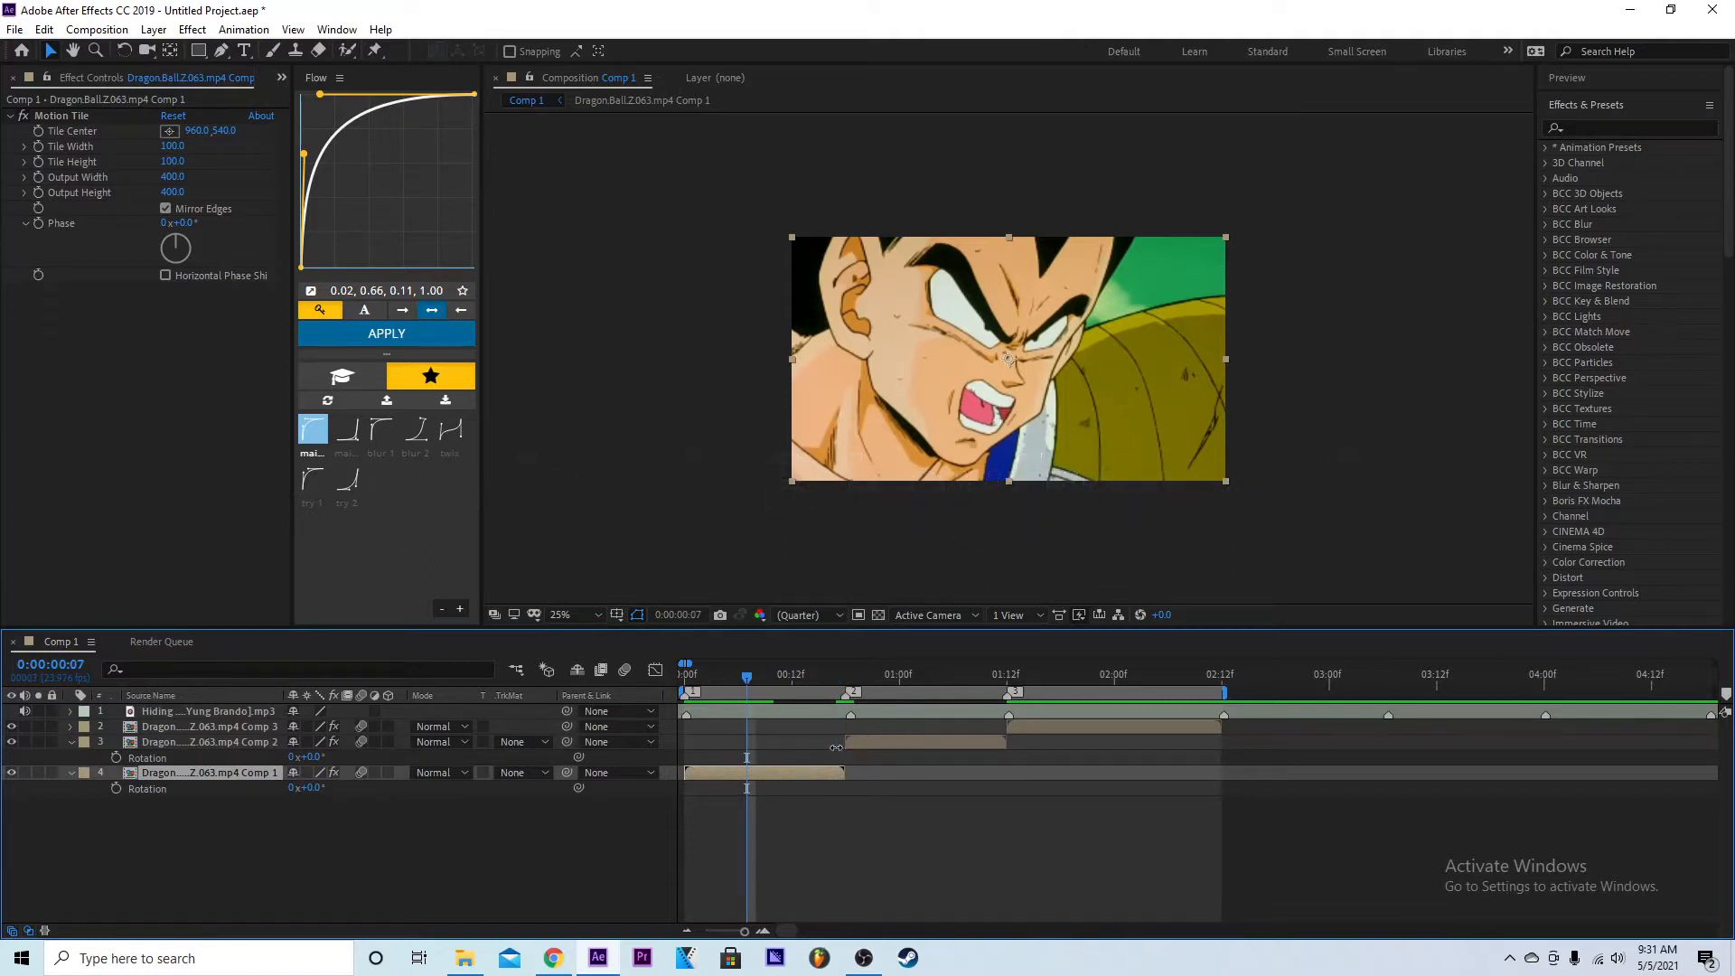
left_click(762, 673)
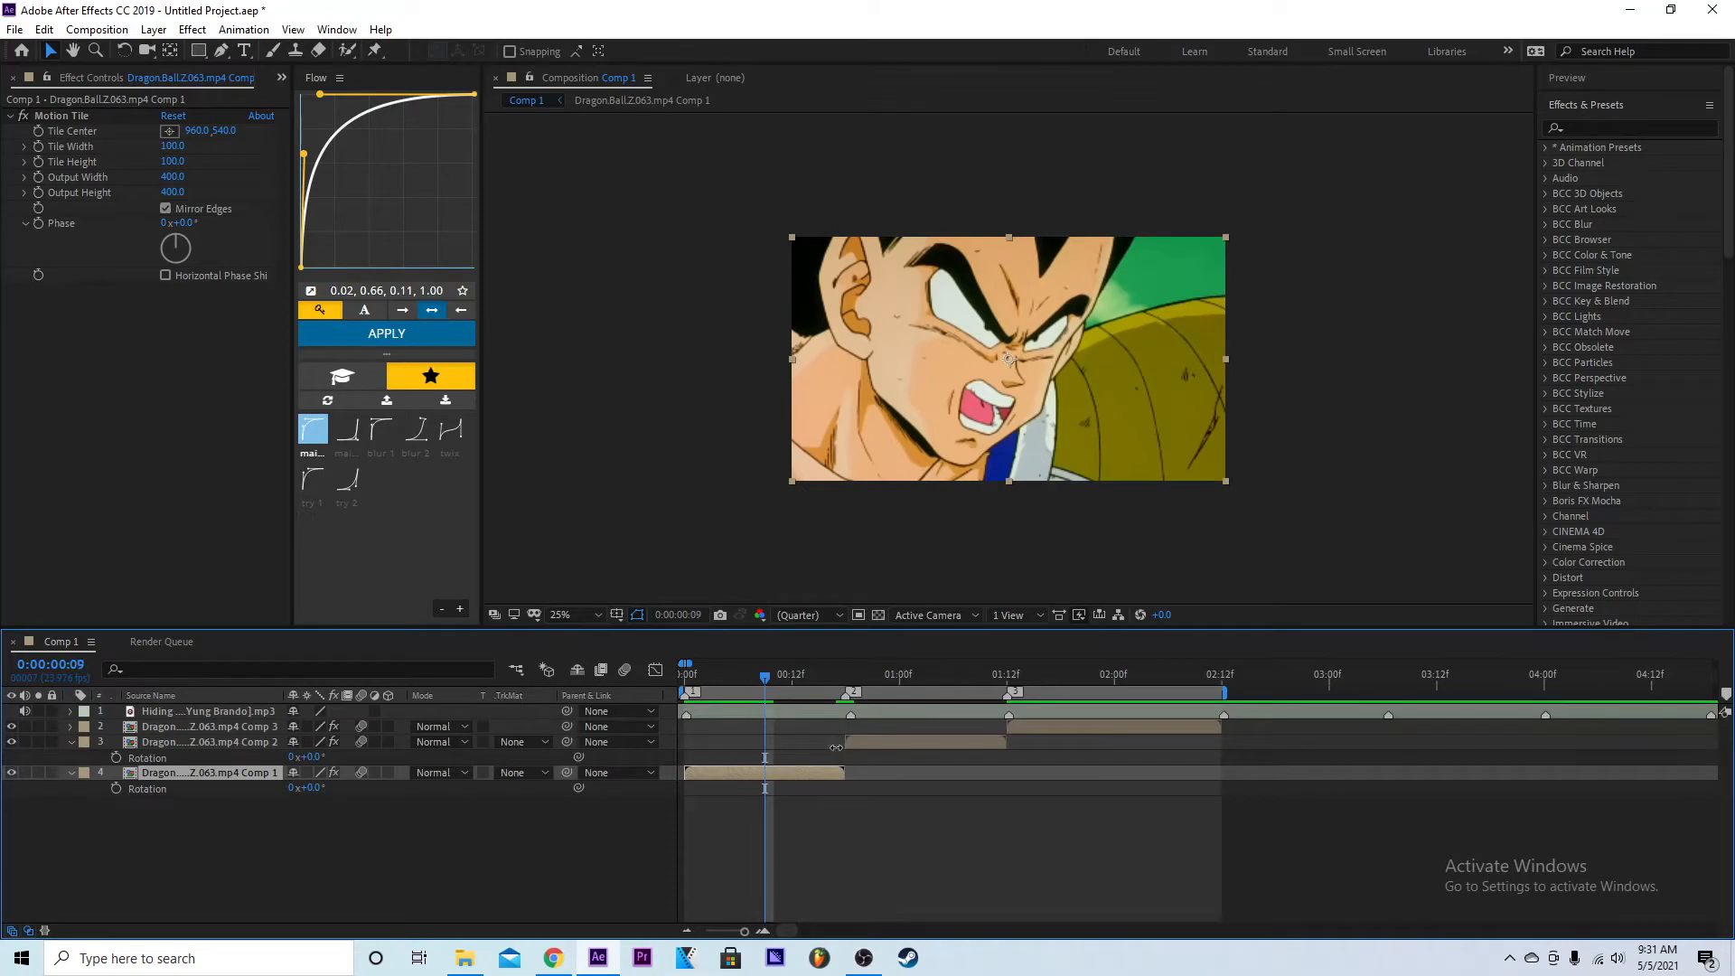
mouse_move(116, 790)
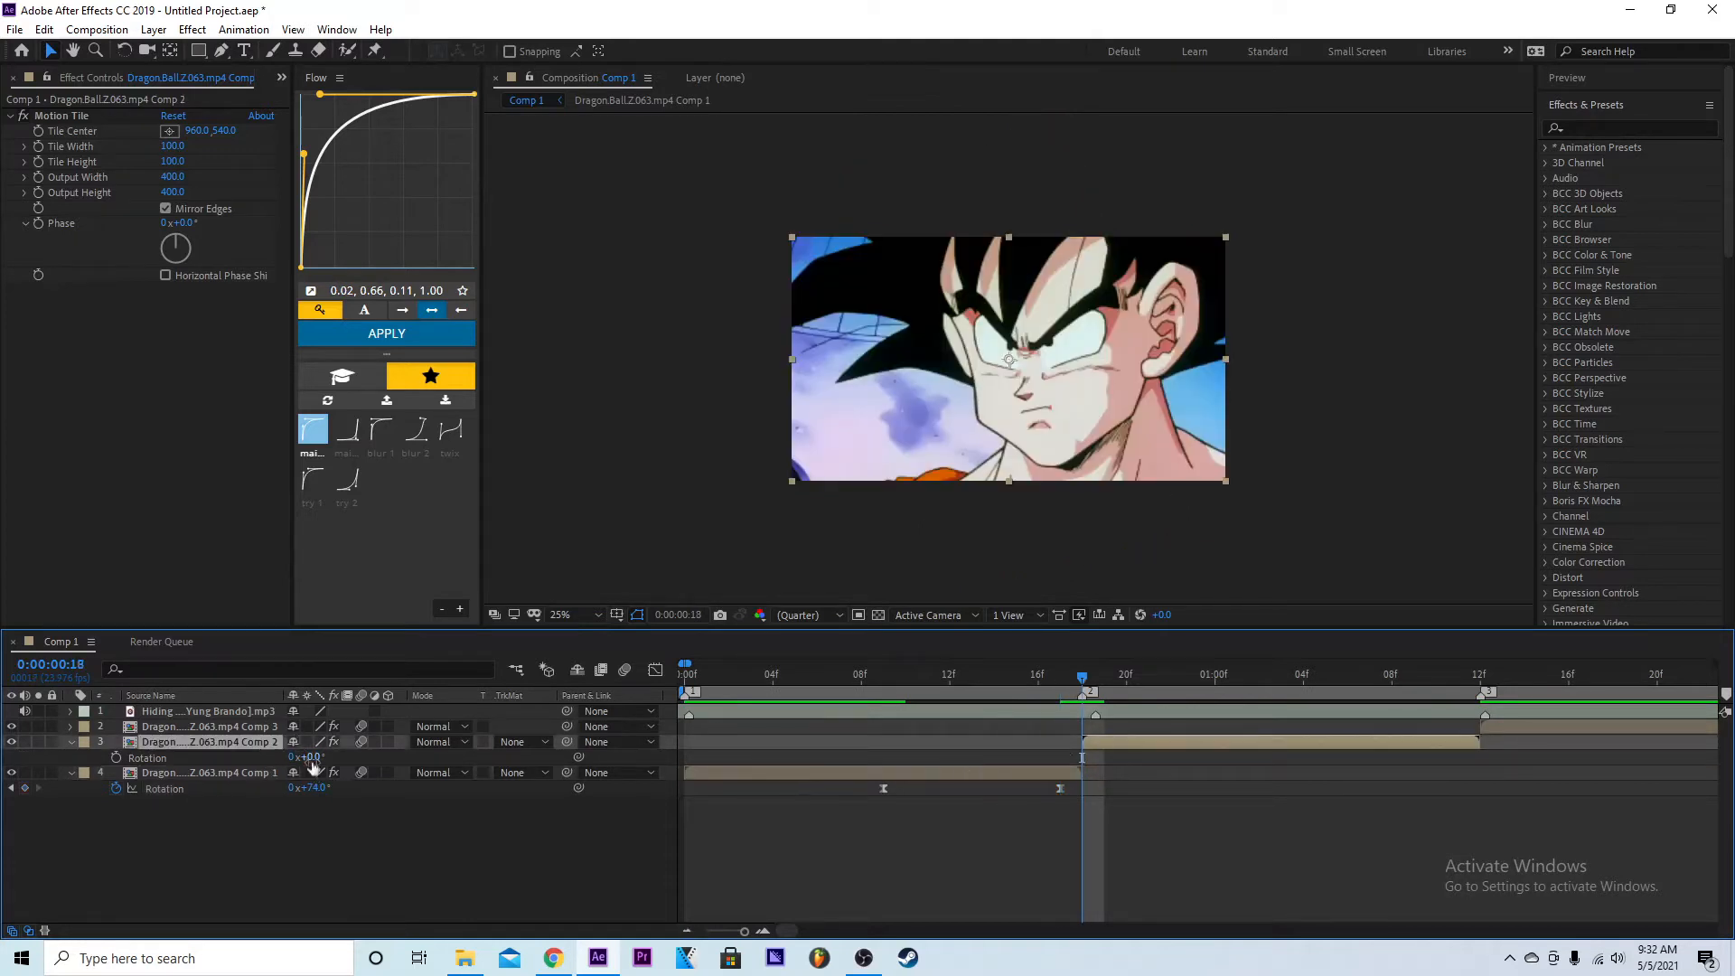
Select the second clip's Rotation keyframes to smooth their speed curve into an S-shaped ease.
double_click(307, 756)
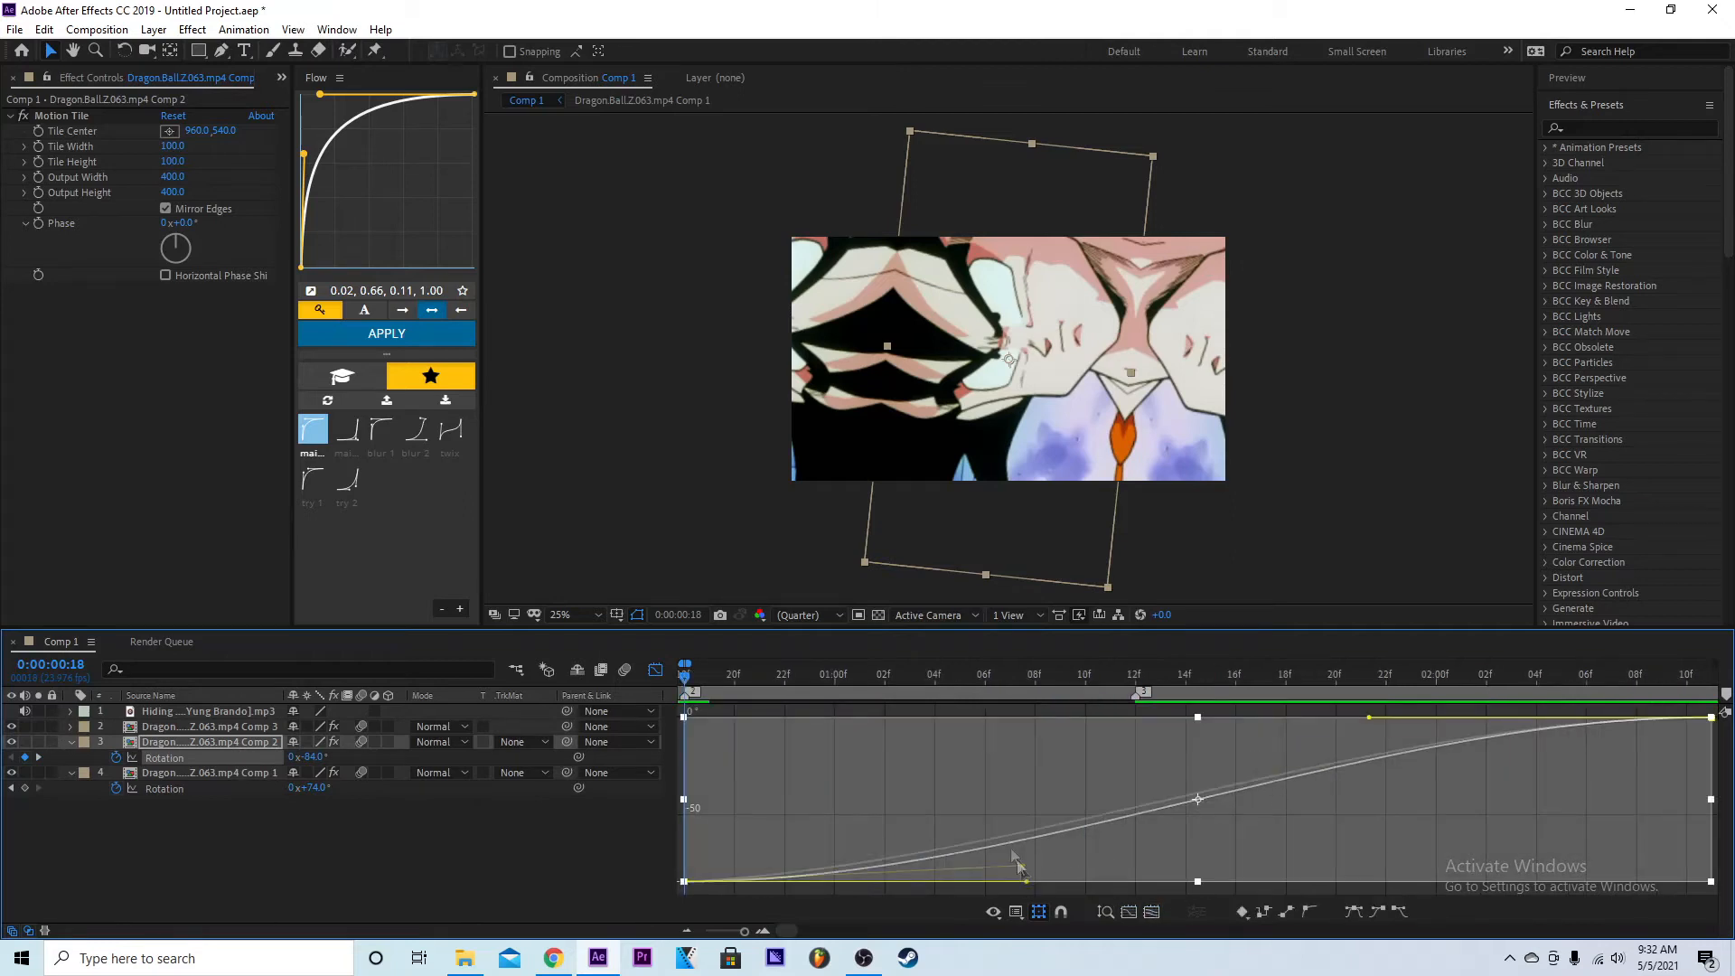
Switch off the Graph Editor so the layer timing bars show again.
left_click(387, 333)
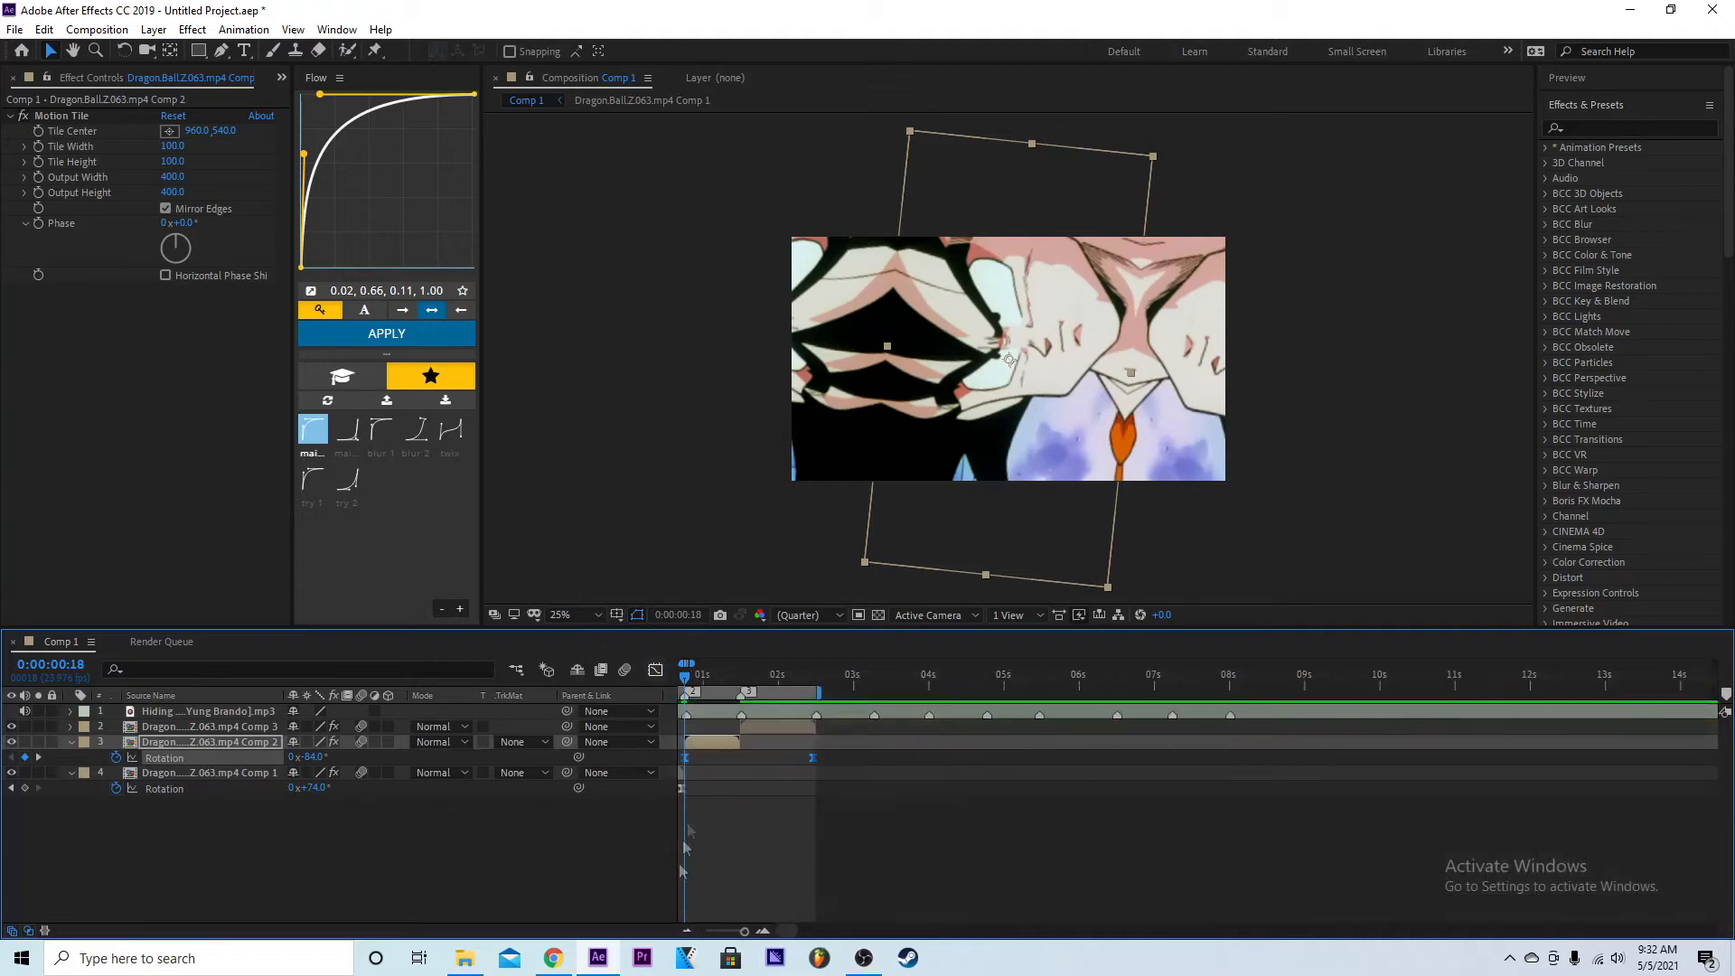
left_click(684, 673)
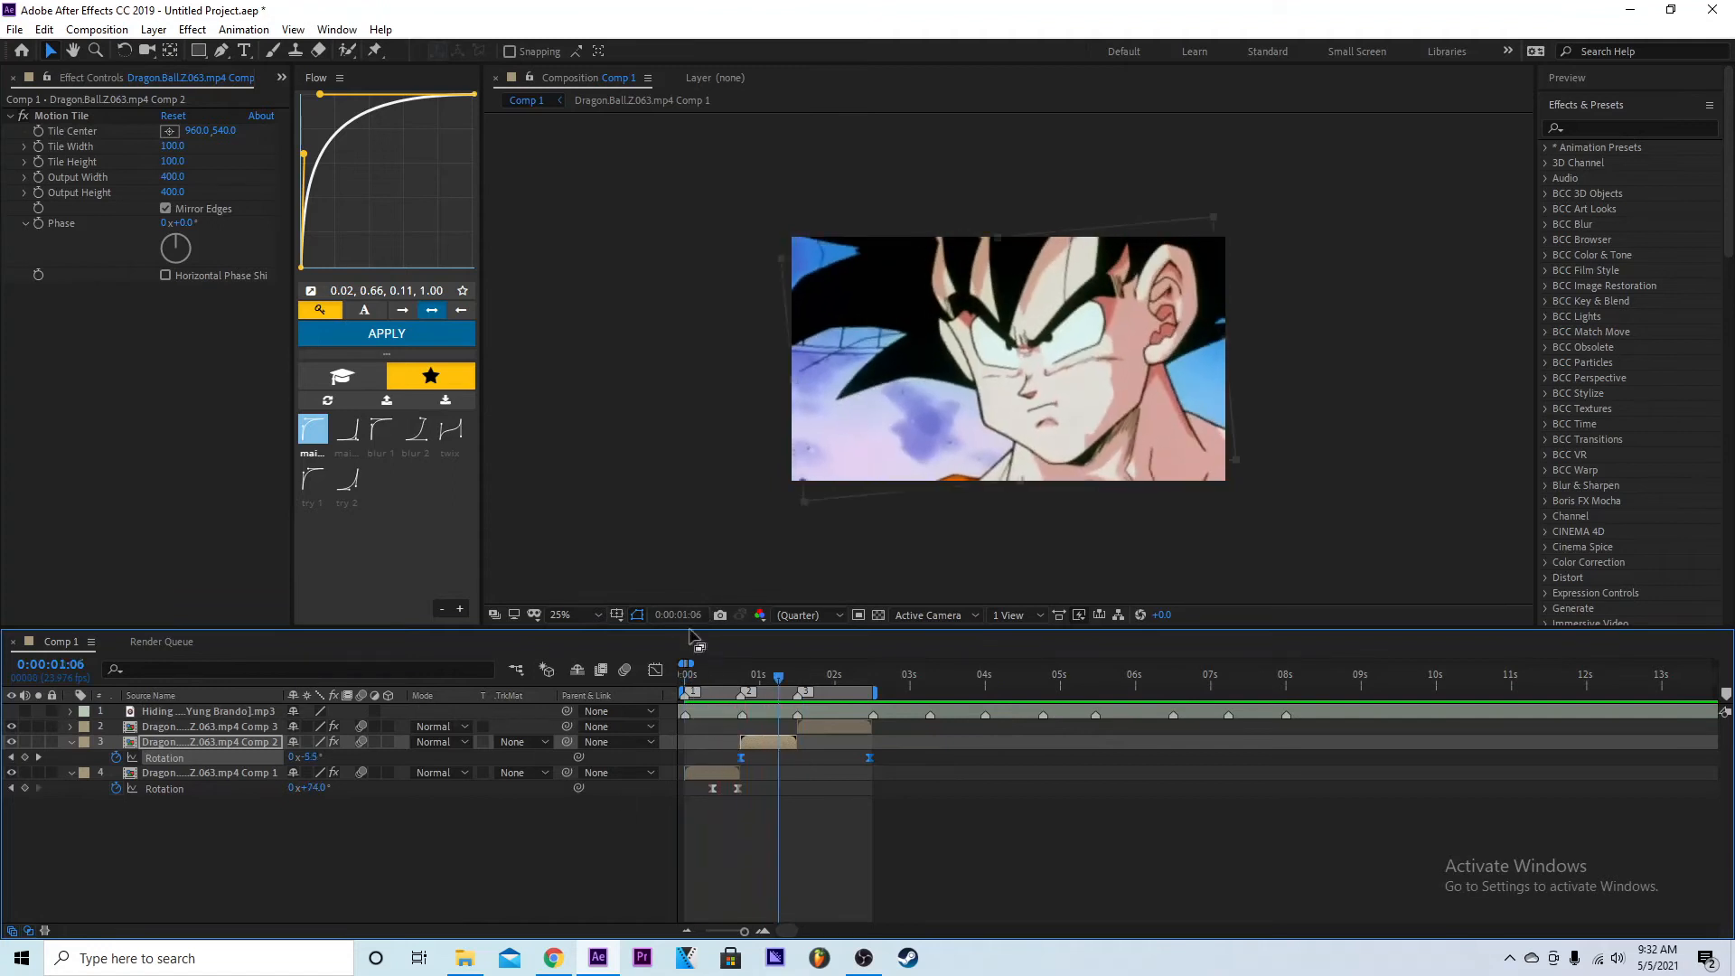
left_click(723, 674)
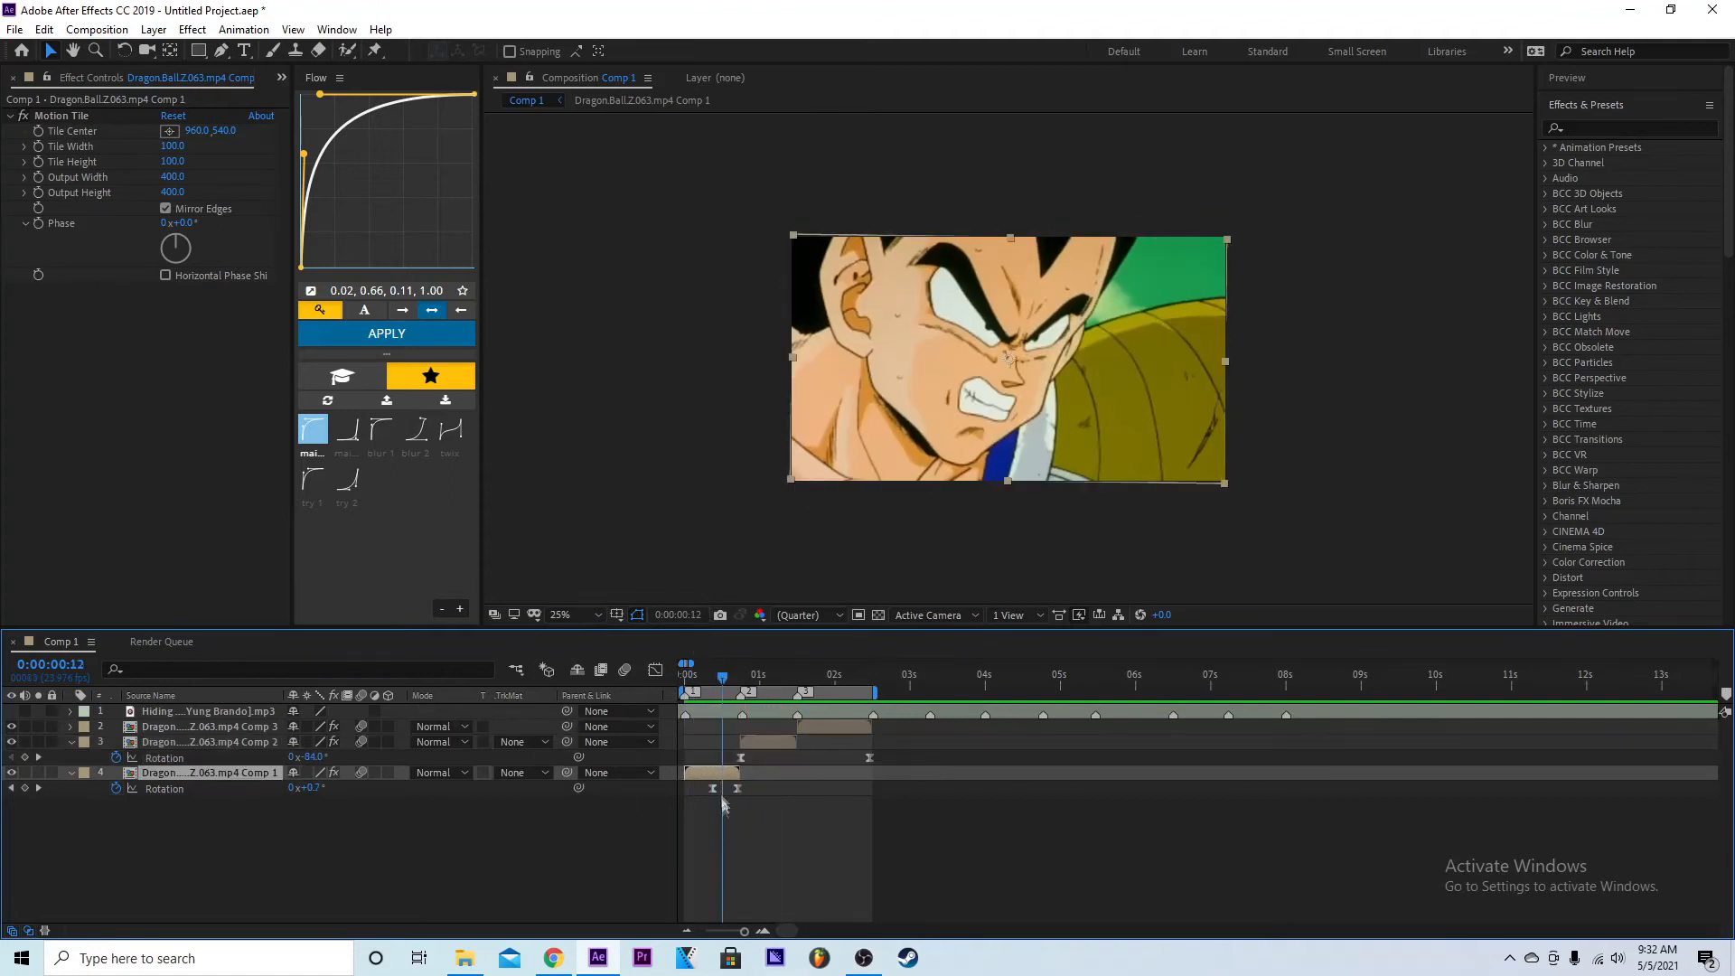